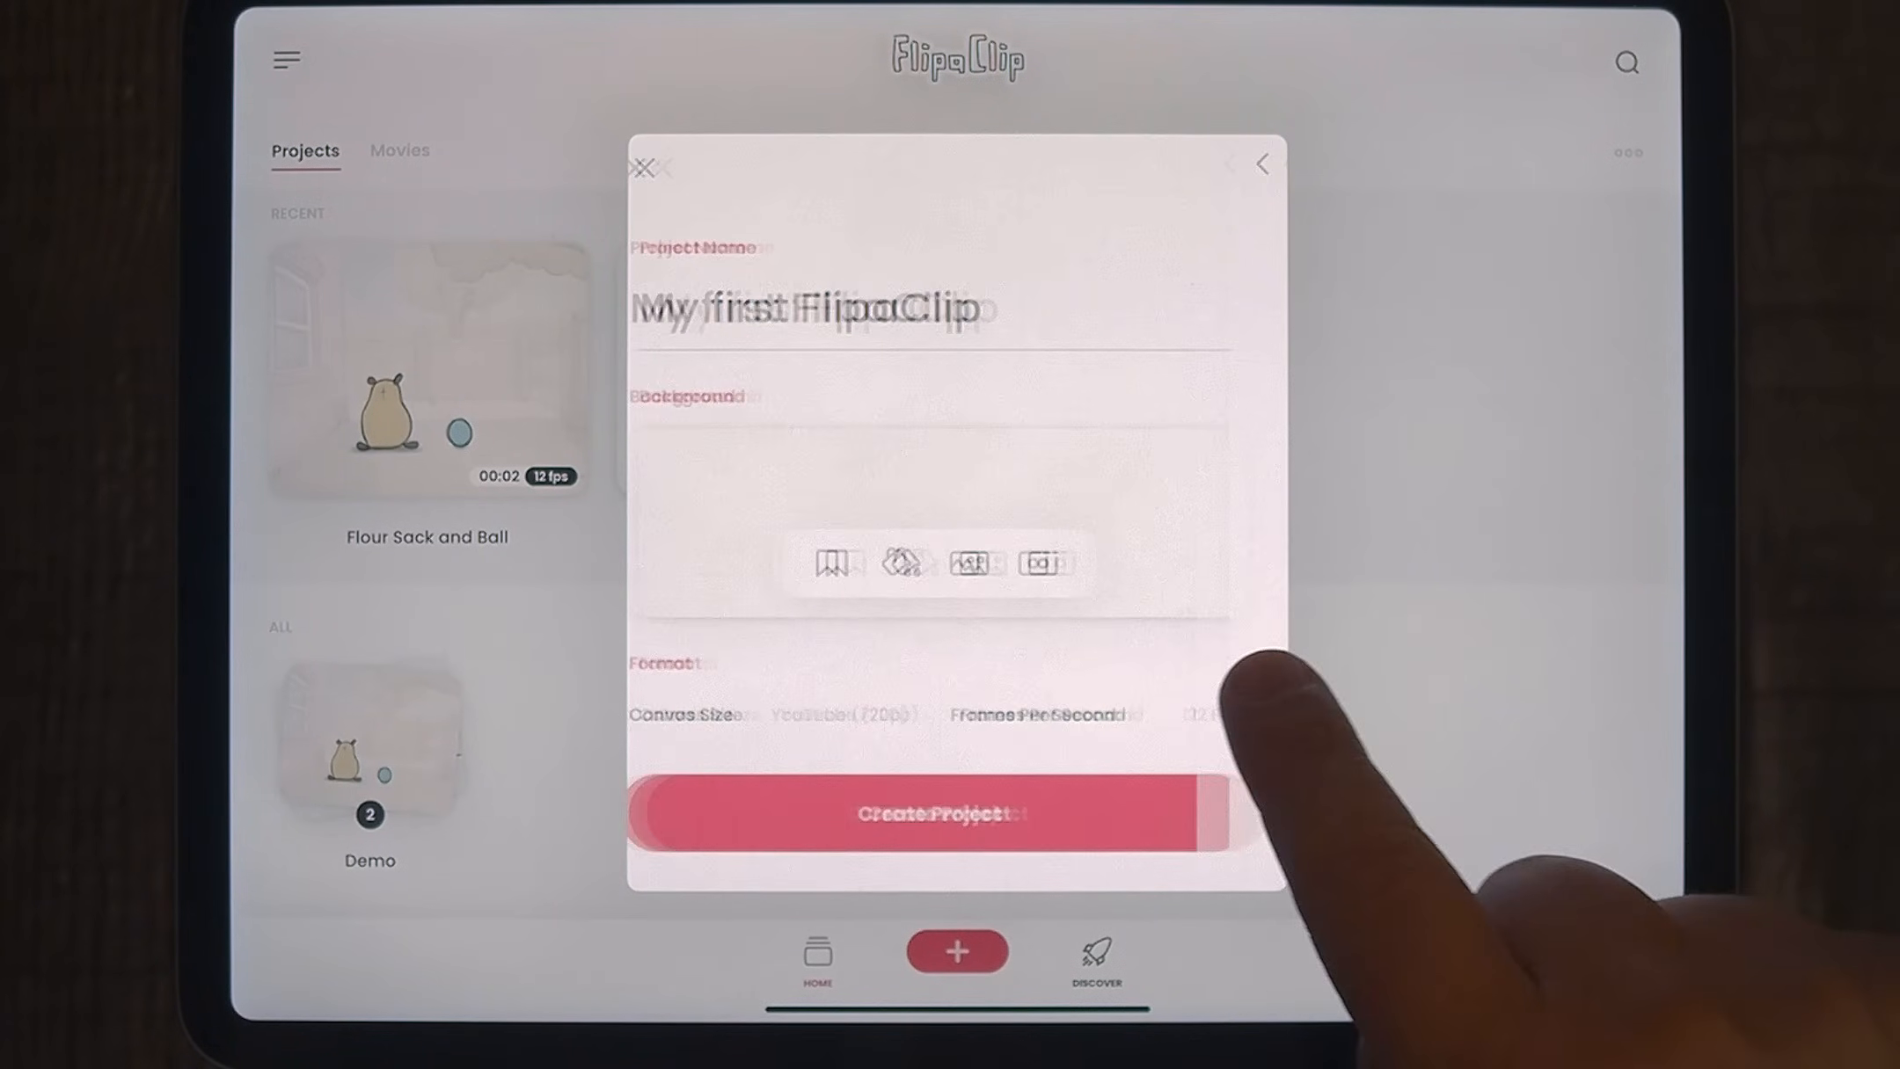
Confirm Frames Per Second stays at 12 and create the new project
left_click(955, 813)
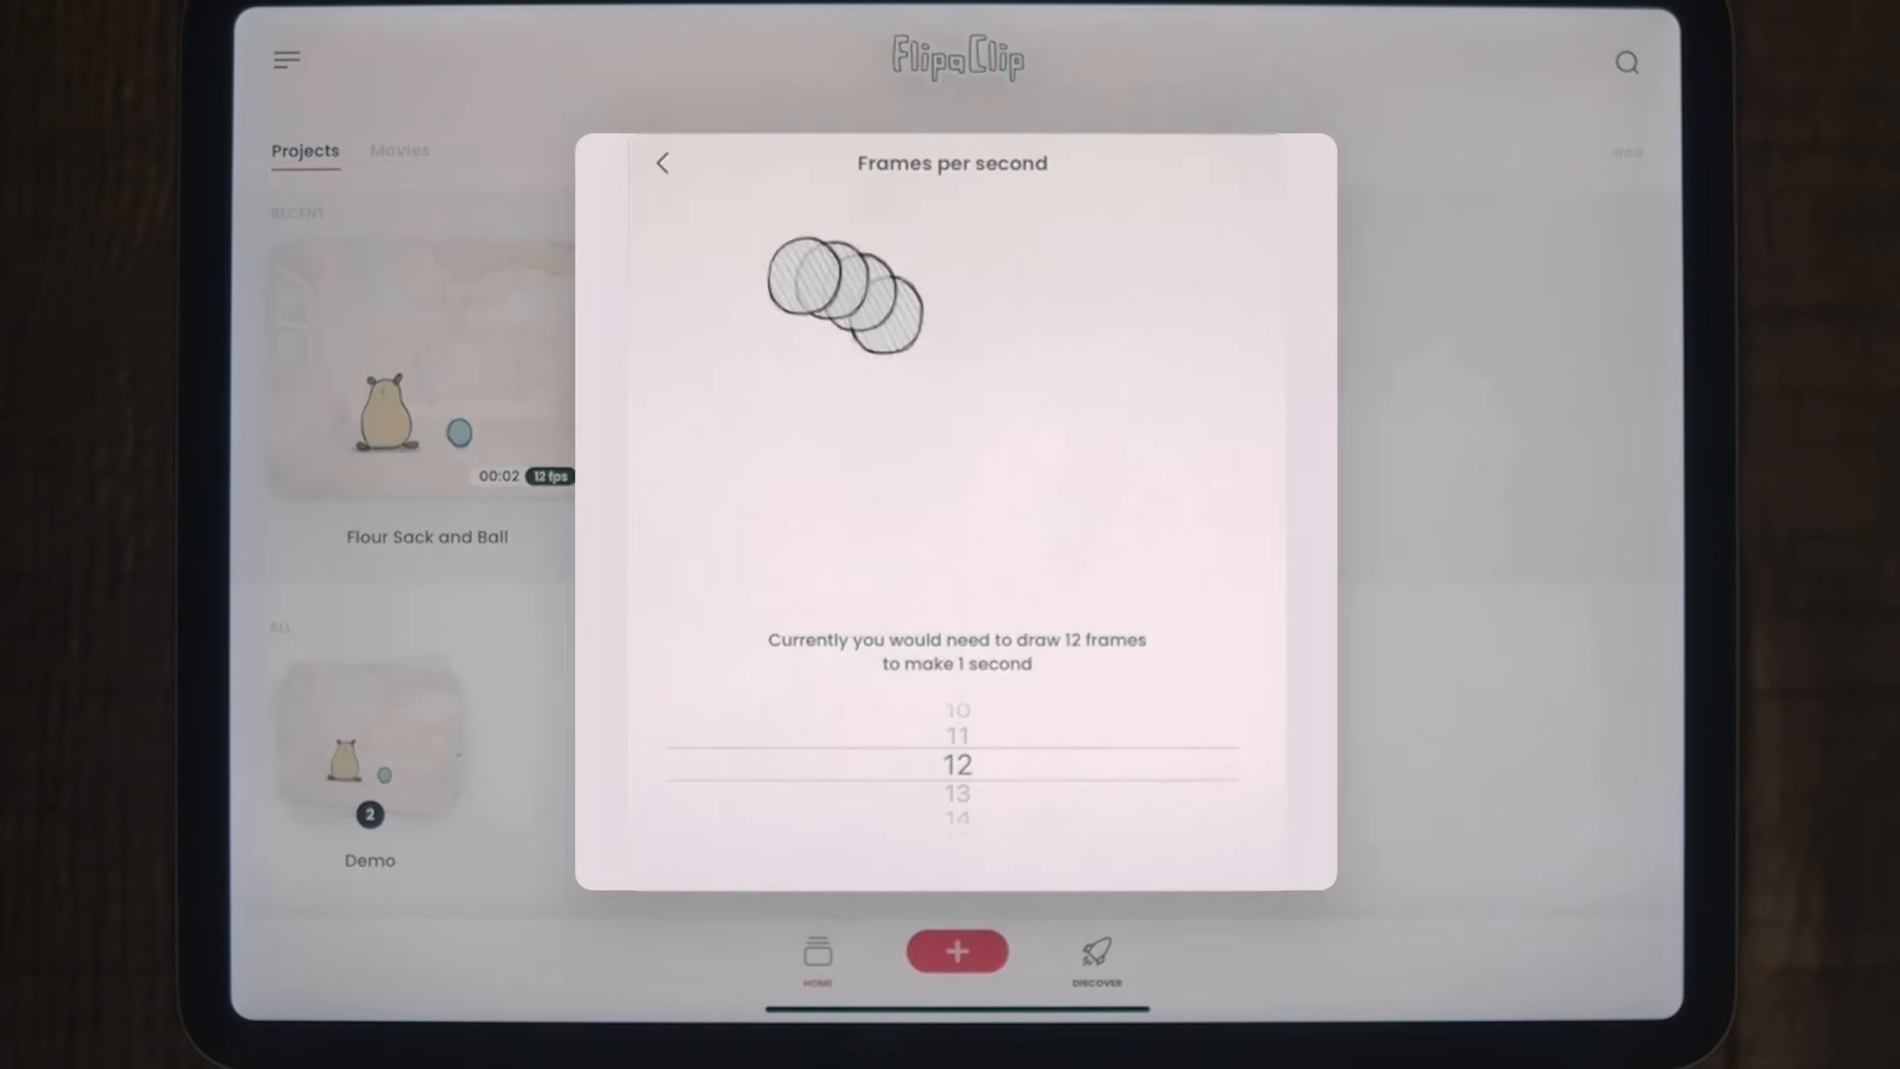
left_click(664, 161)
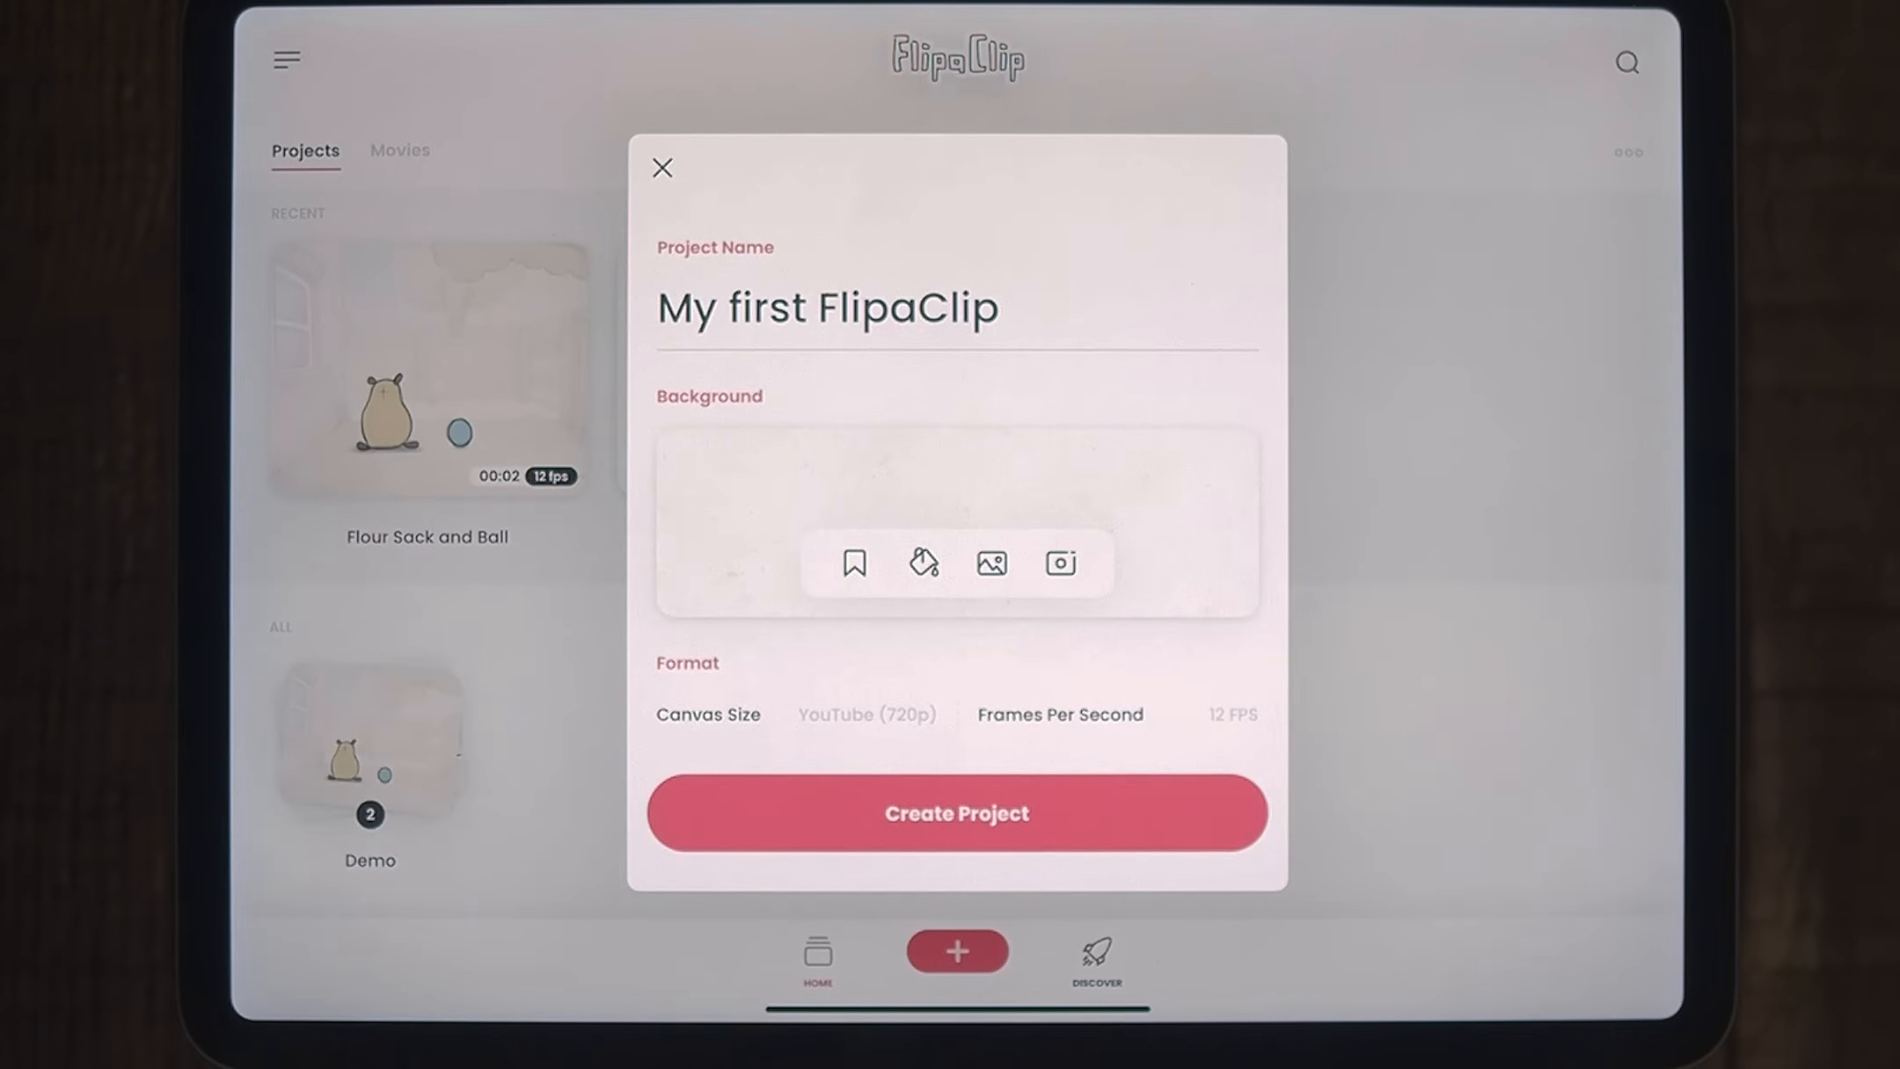
left_click(955, 812)
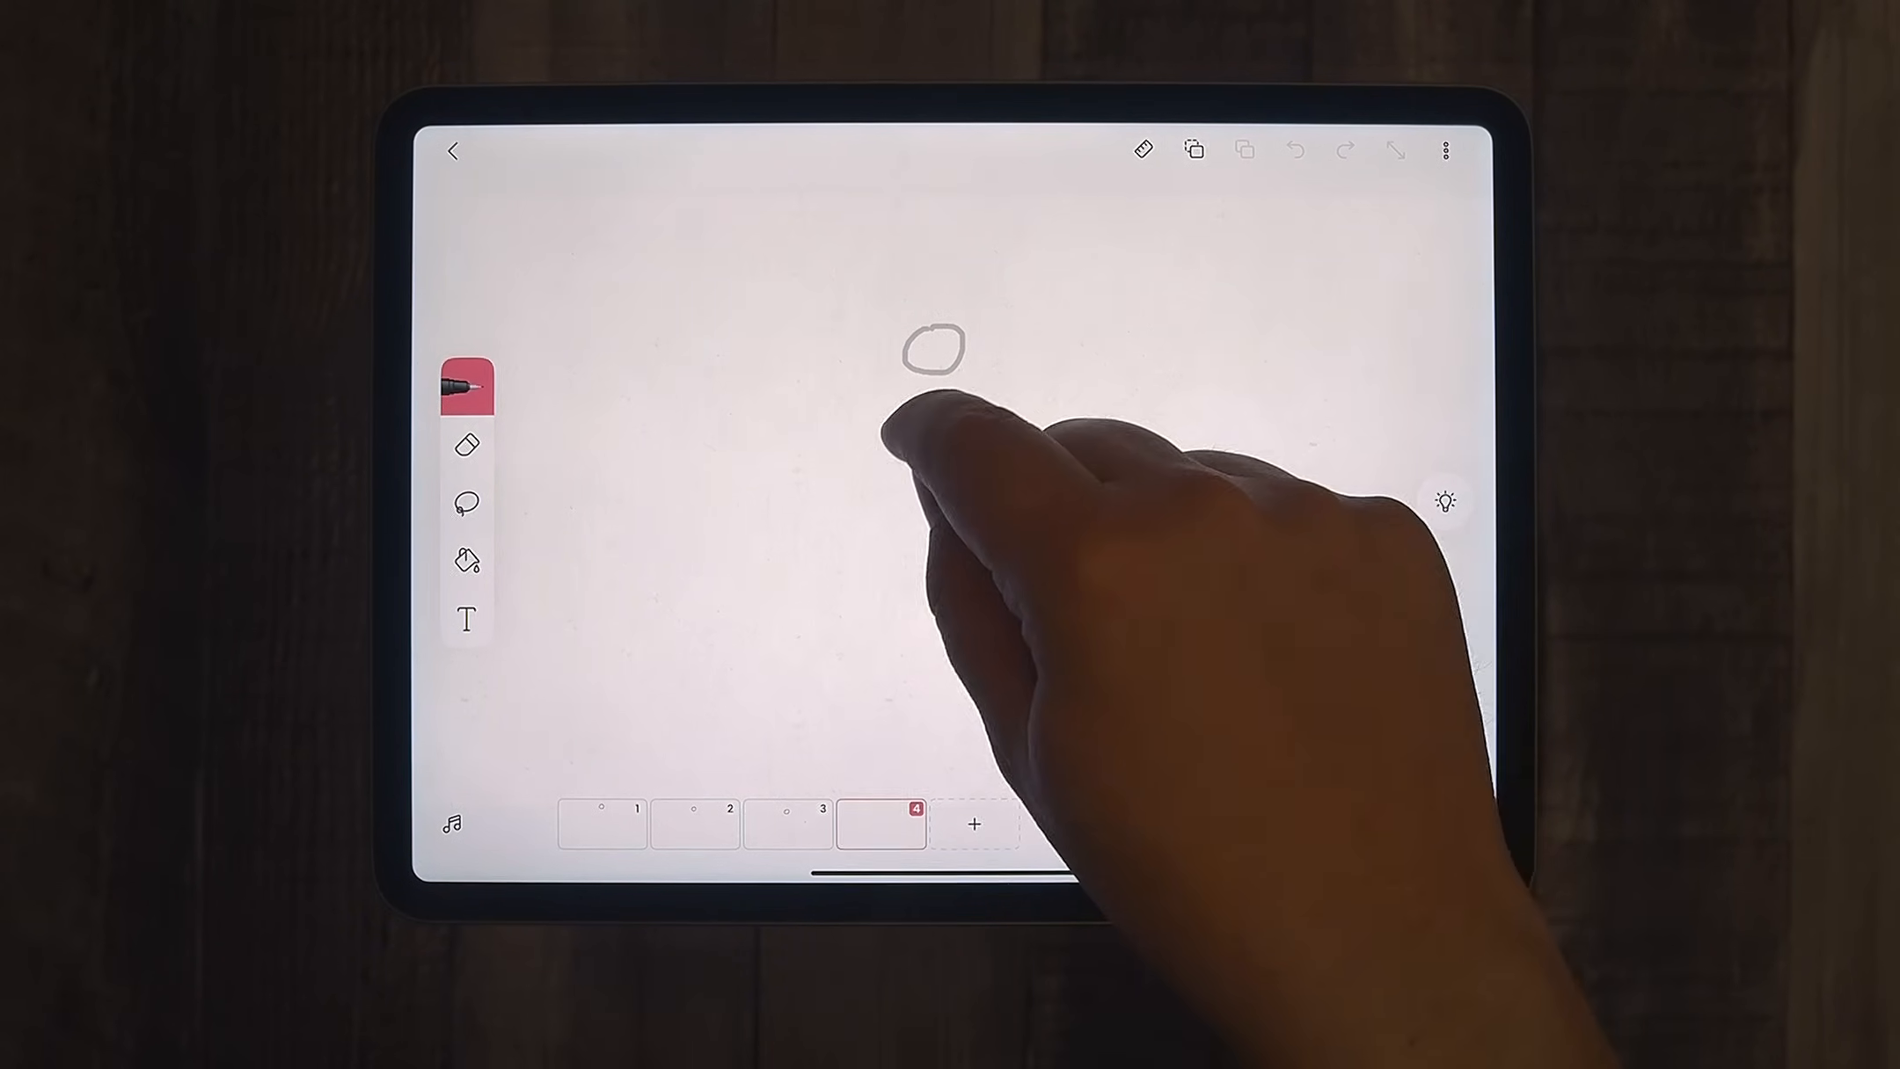
Draw the ball outline on frame 4 and add the next frame
left_click(972, 823)
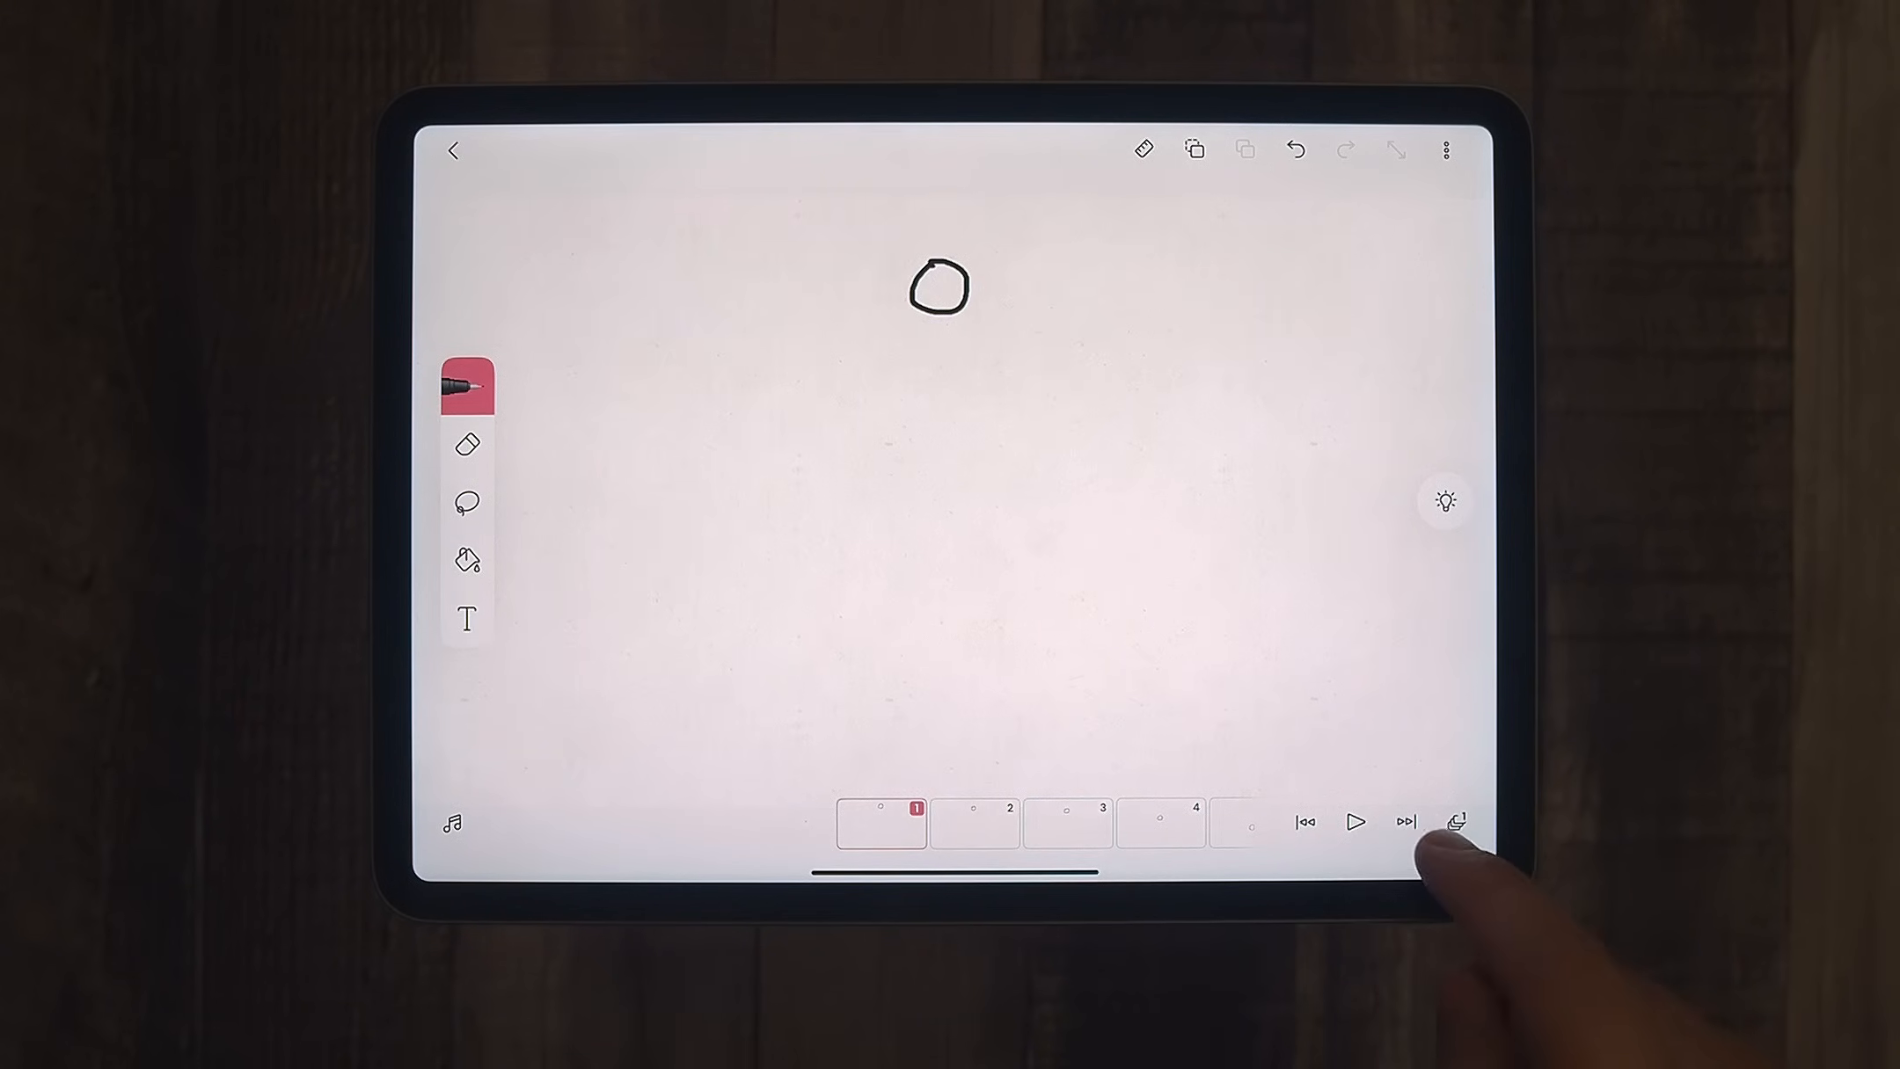
left_click(1449, 823)
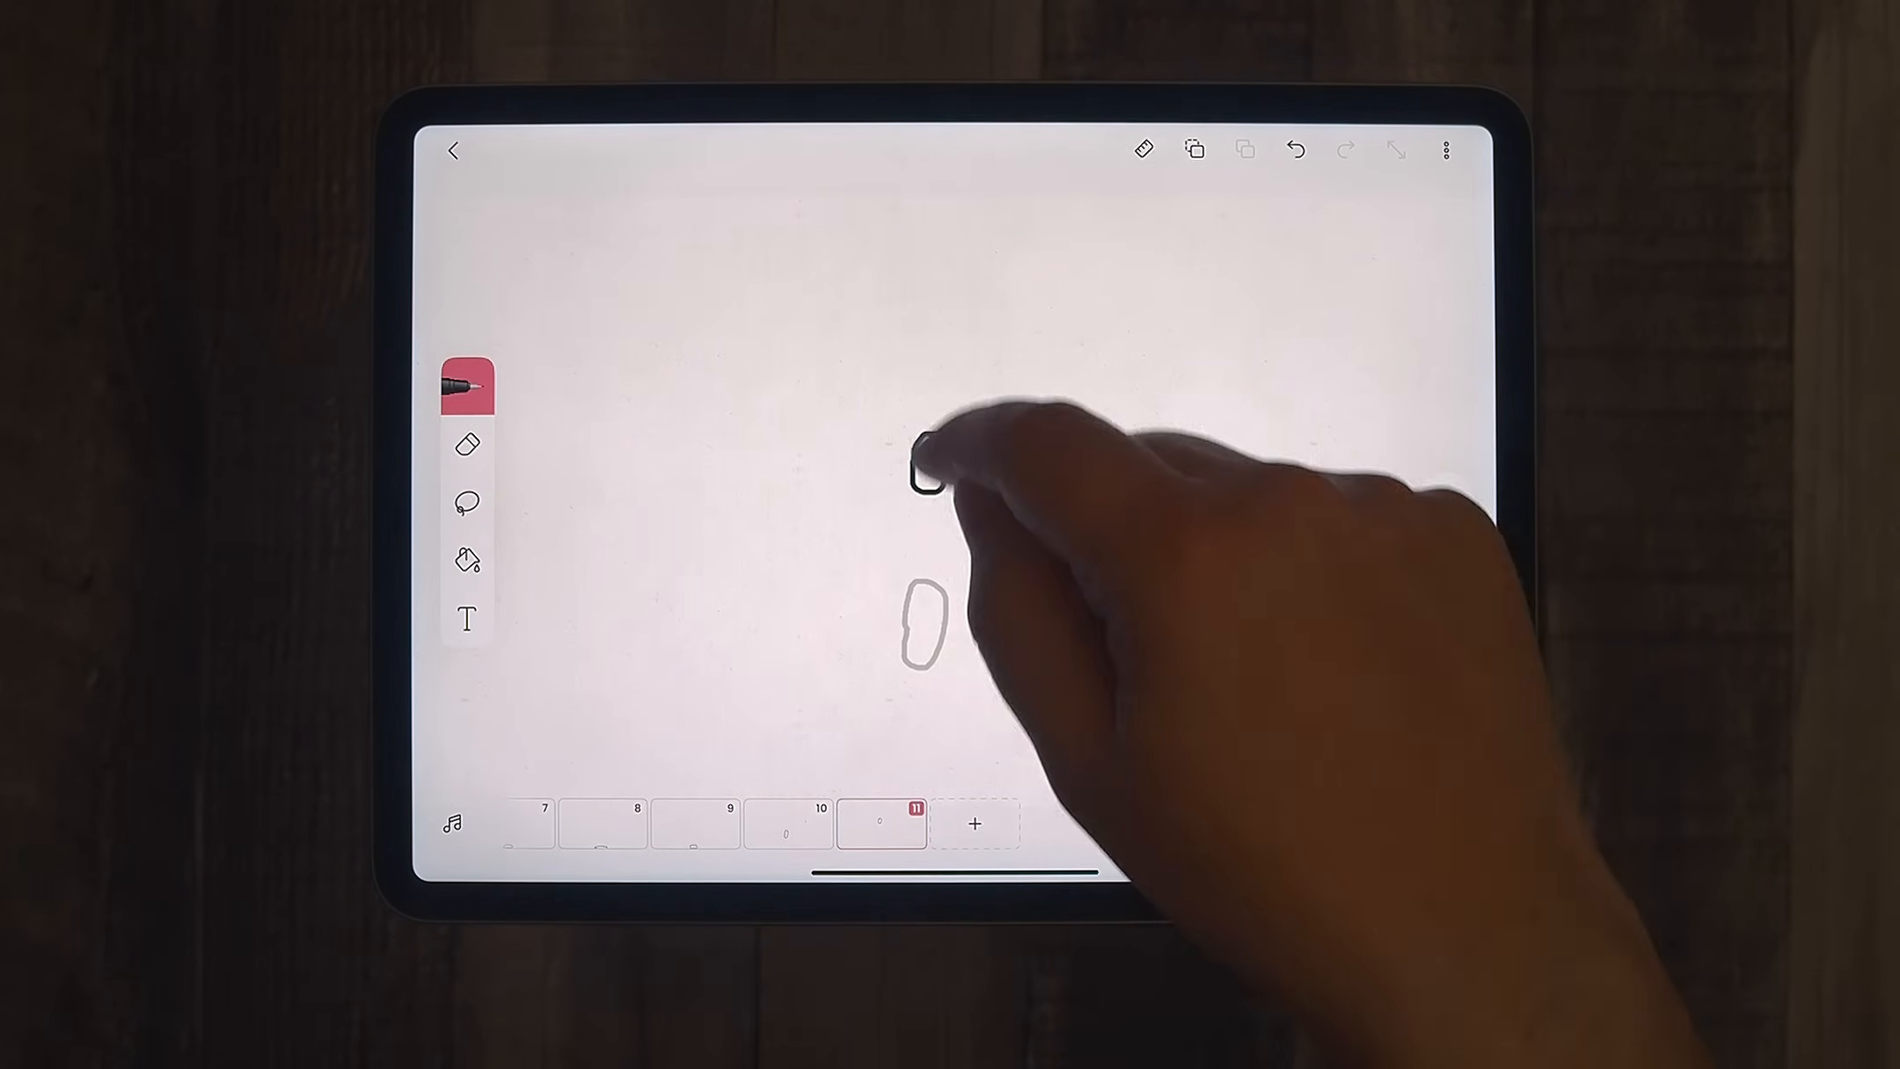
Add frame 12 for the ball rising back toward the top
left_click(973, 825)
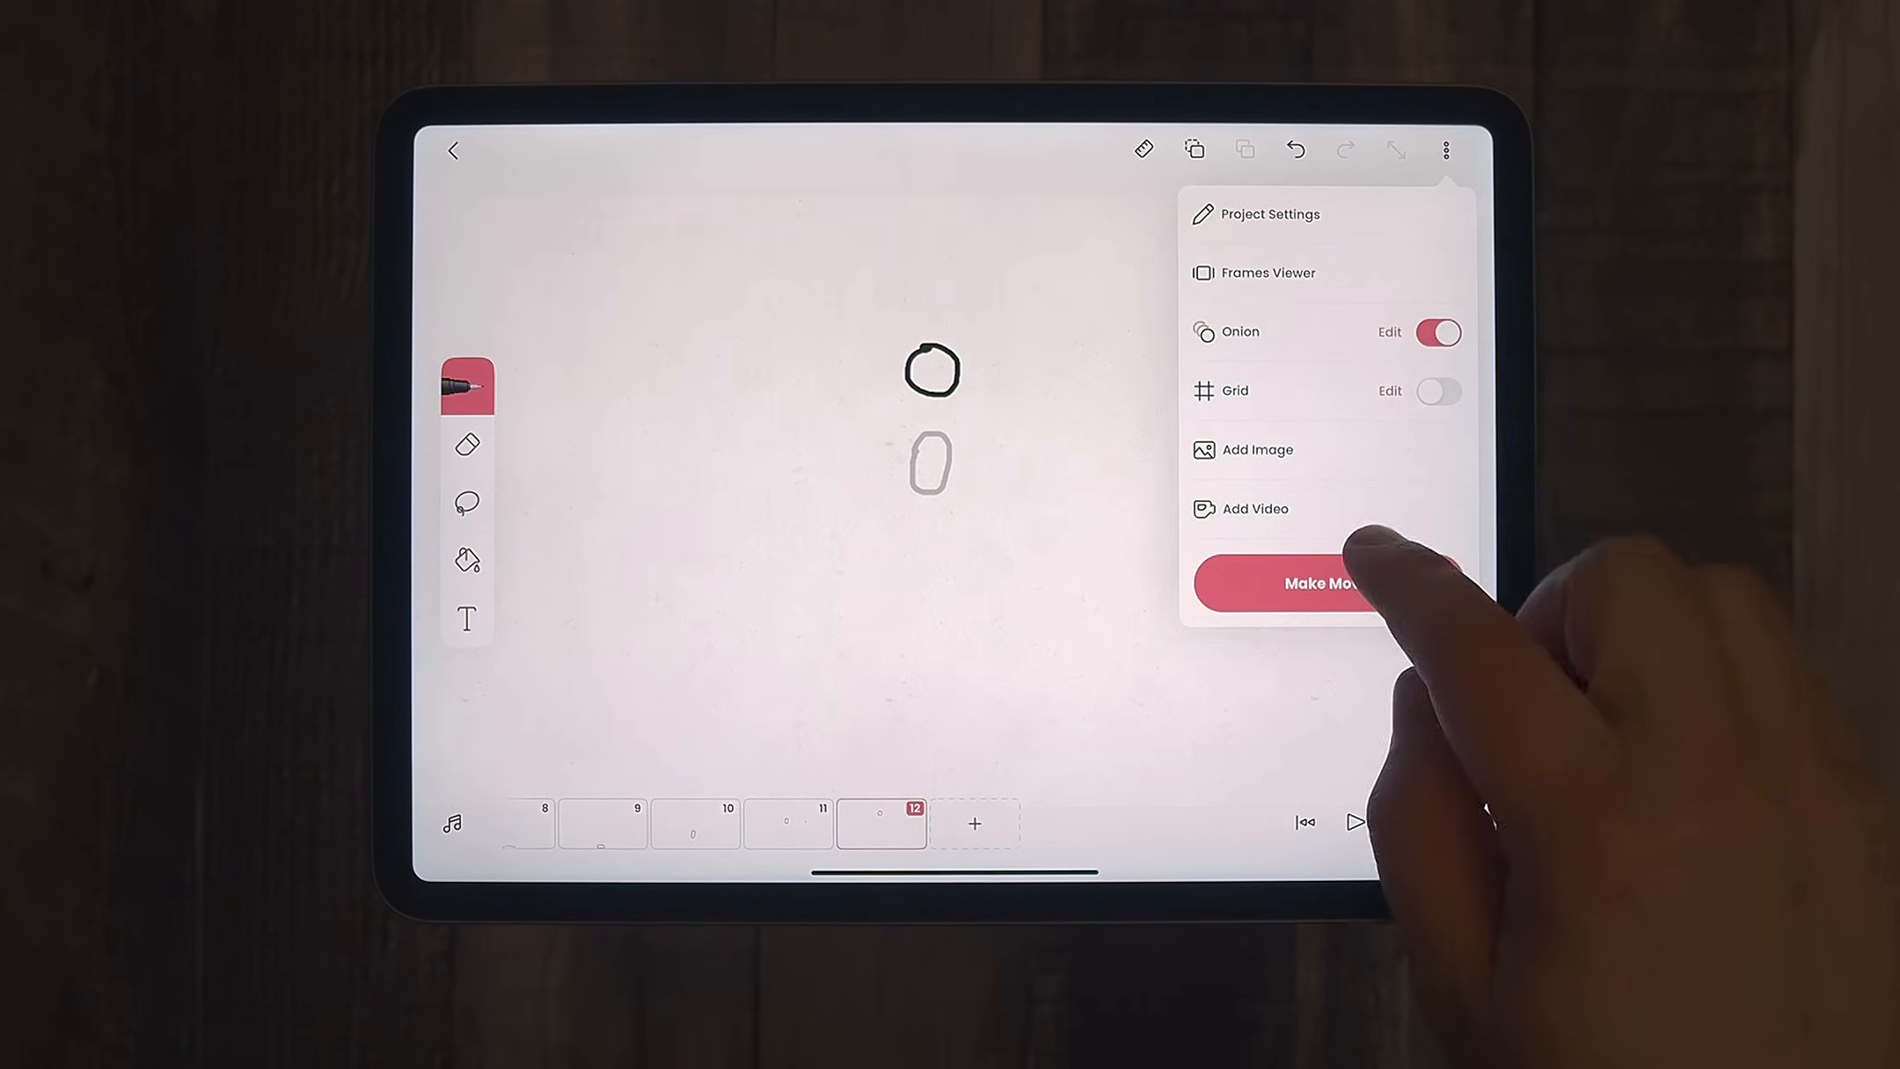
Review all frames in the Frames Viewer, then close the overview
left_click(1265, 271)
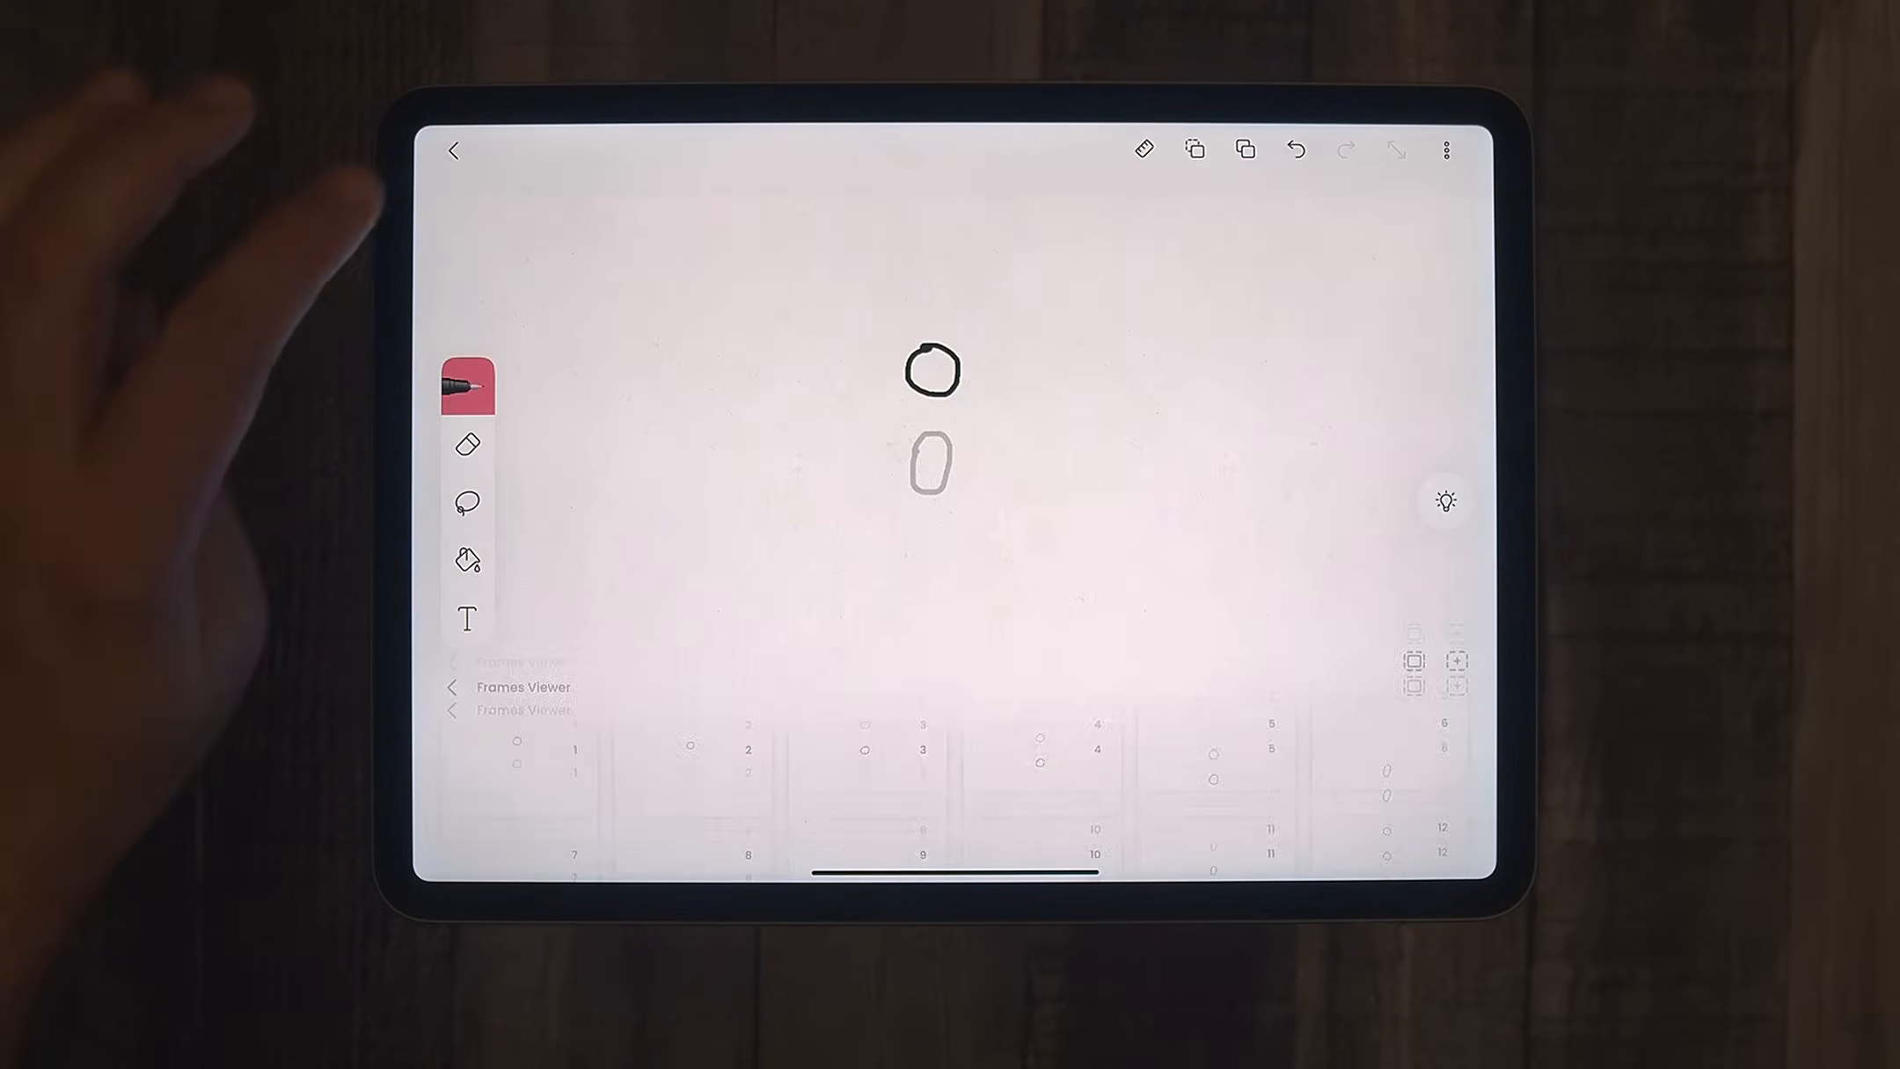
left_click(1444, 149)
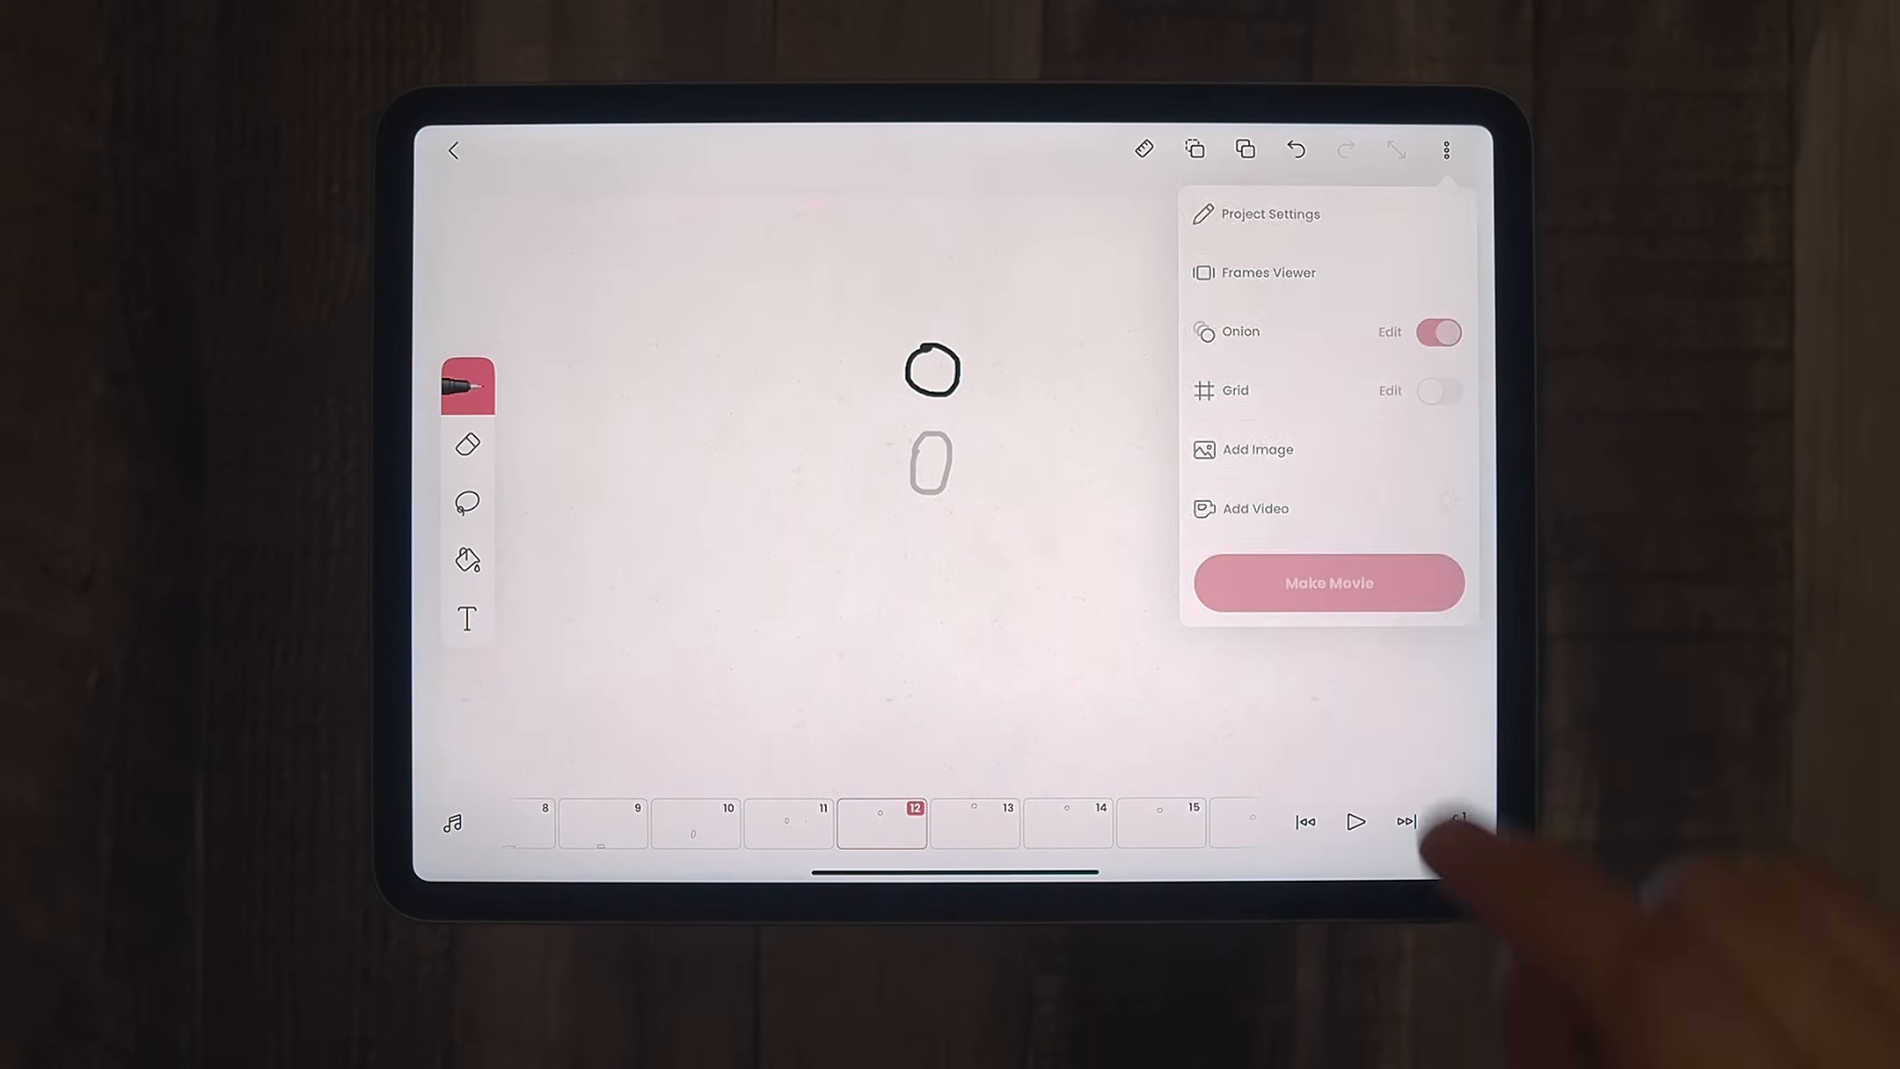
Render the animation as a 3-second, 12 fps MP4 via Make Movie
left_click(1326, 583)
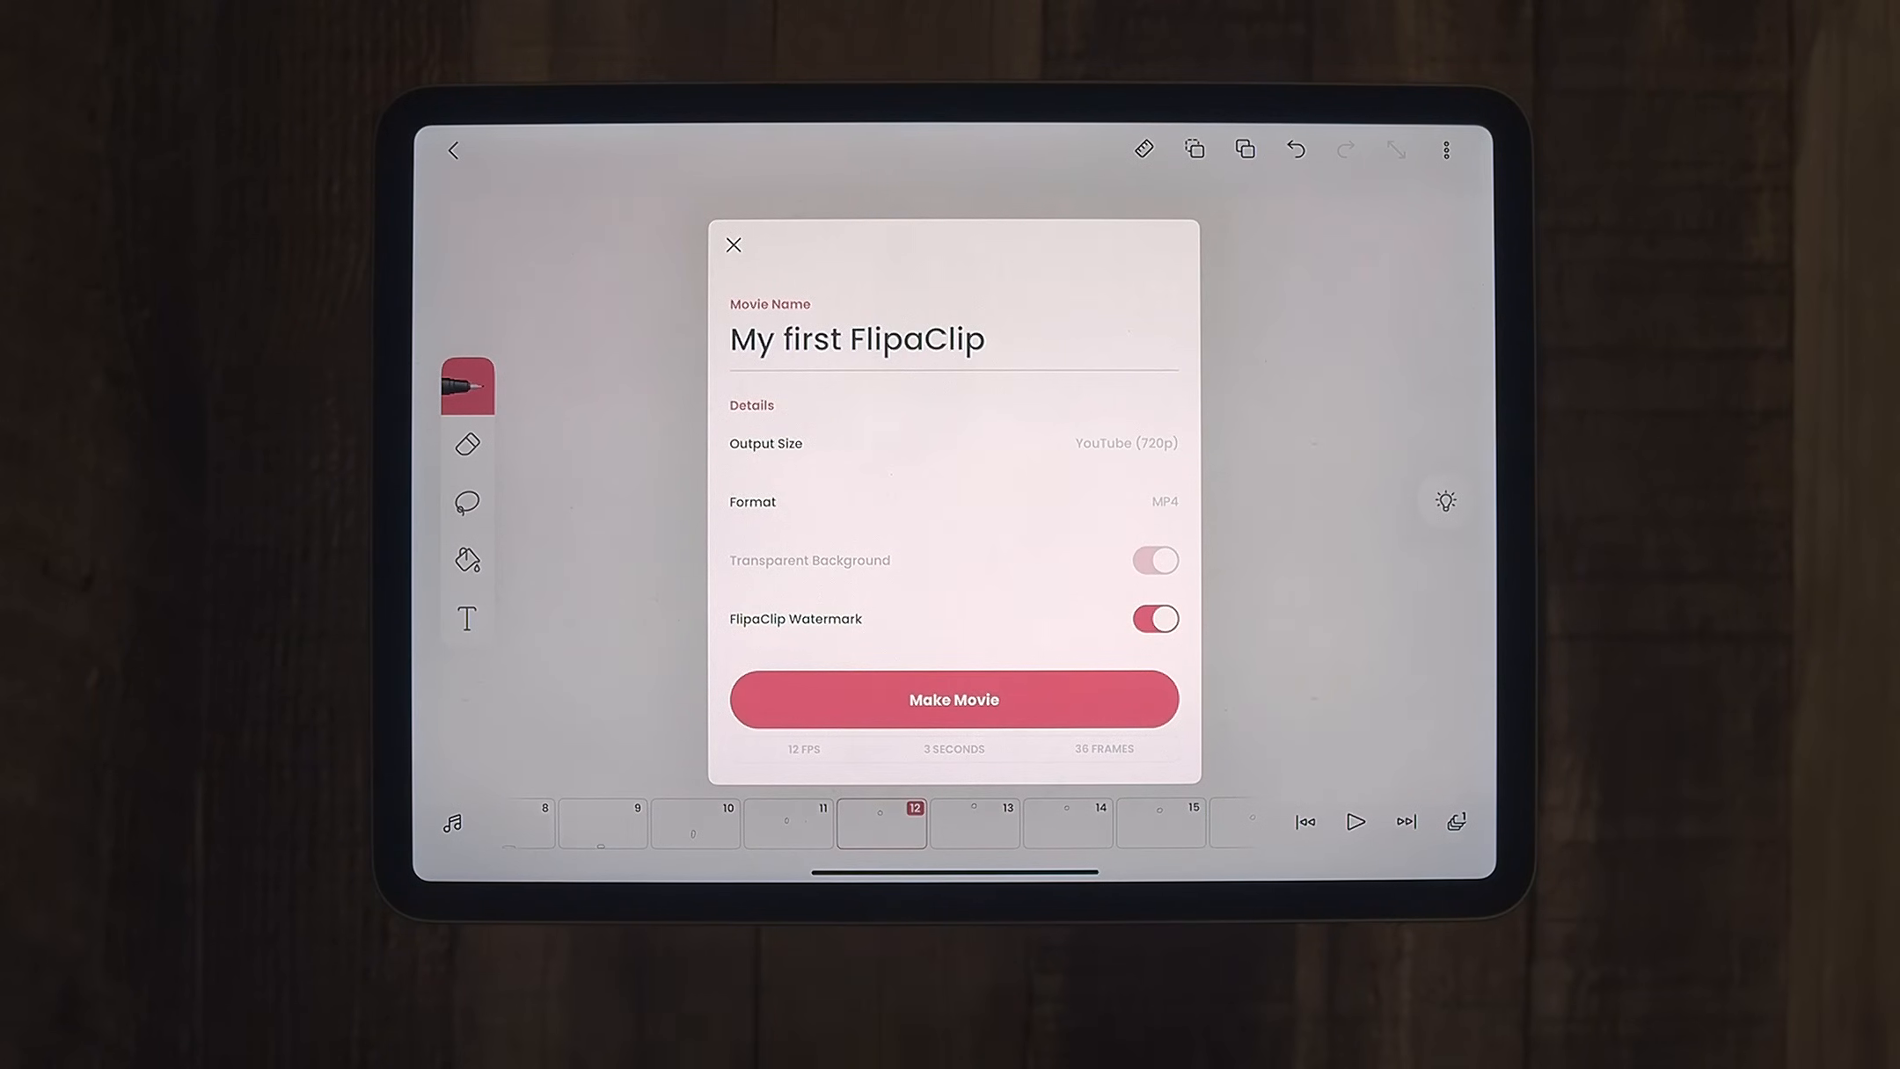
left_click(953, 699)
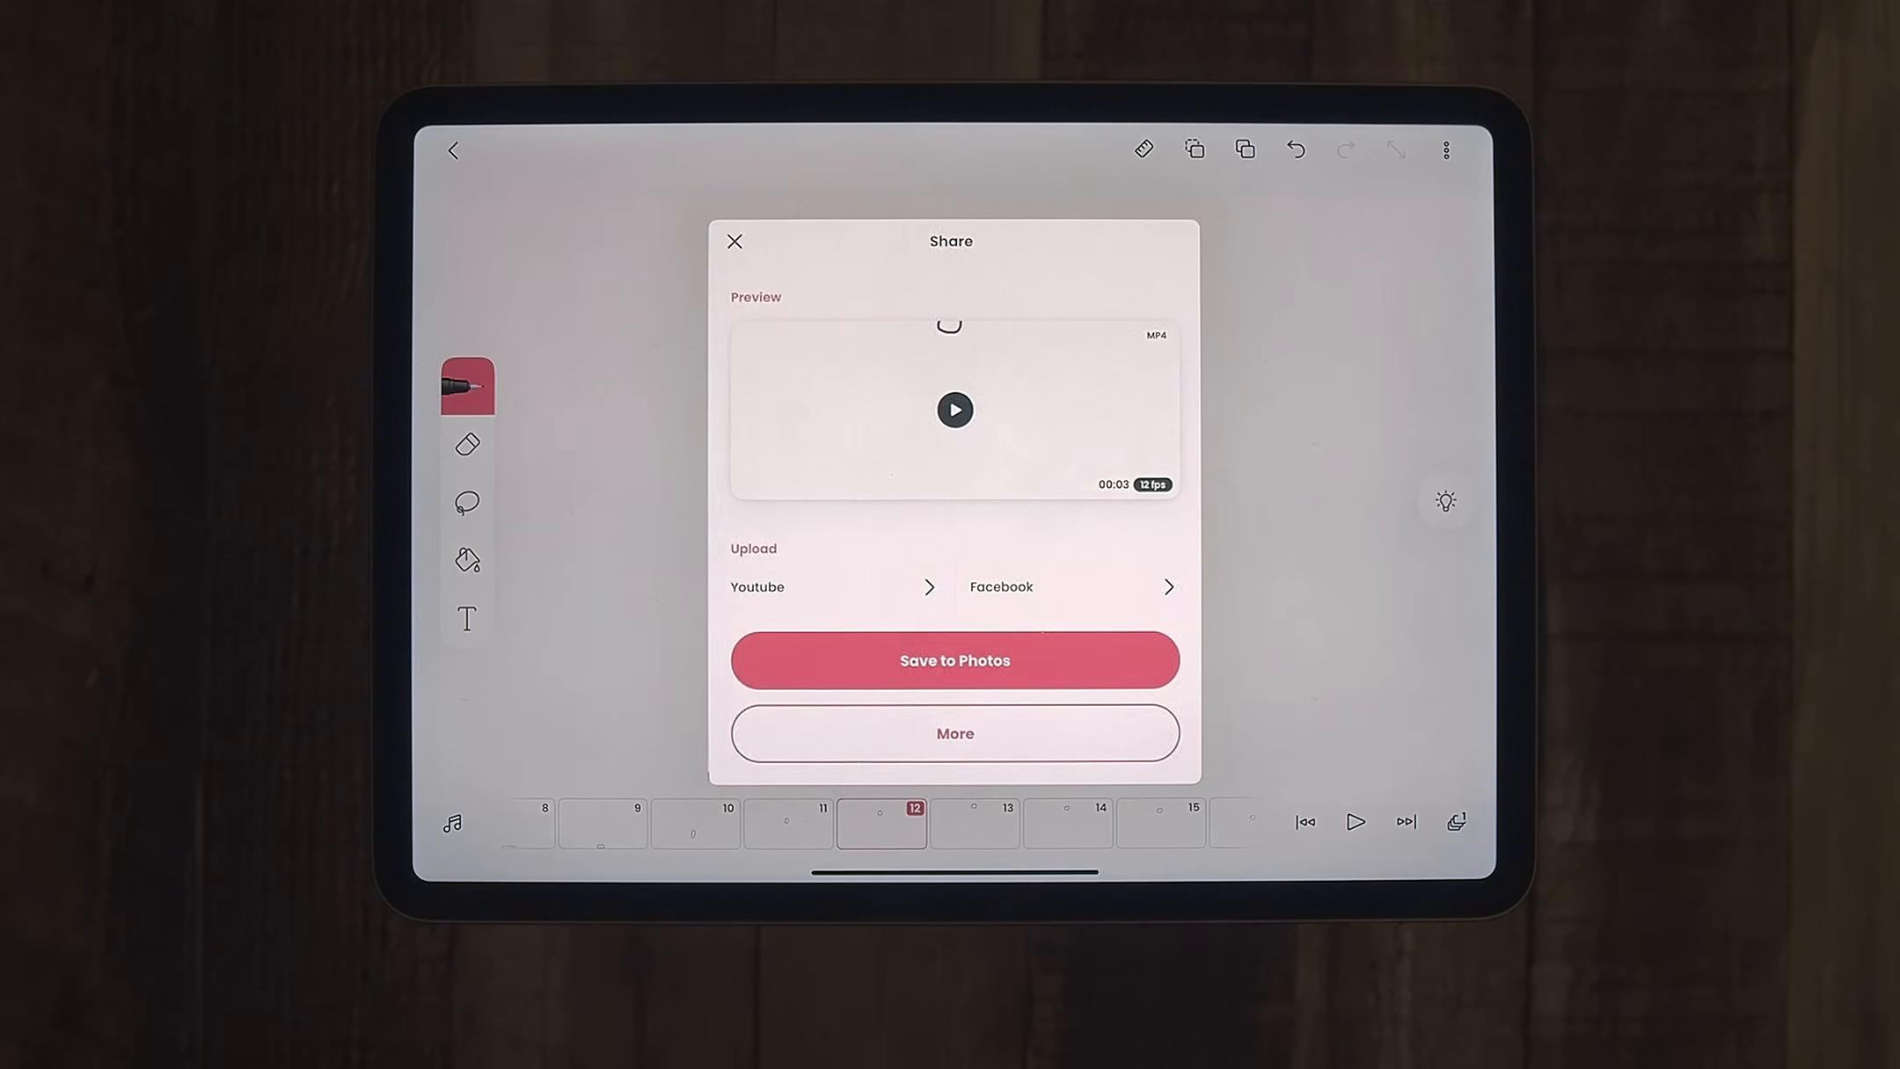